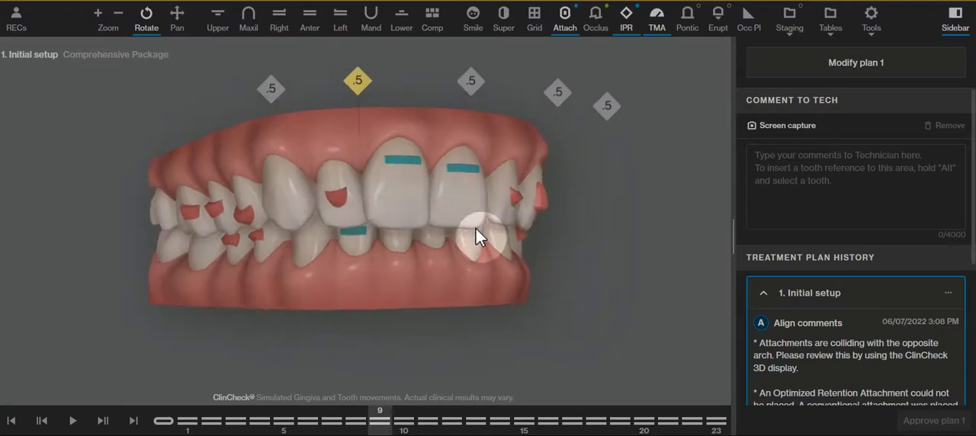
Start modification 1 of the treatment plan and inspect the arches from several angles.
drag(475, 235, 396, 210)
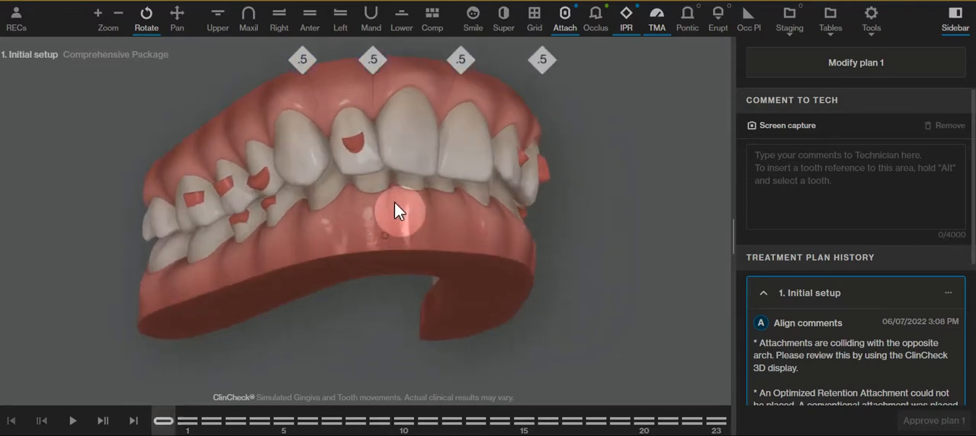
drag(400, 210, 271, 273)
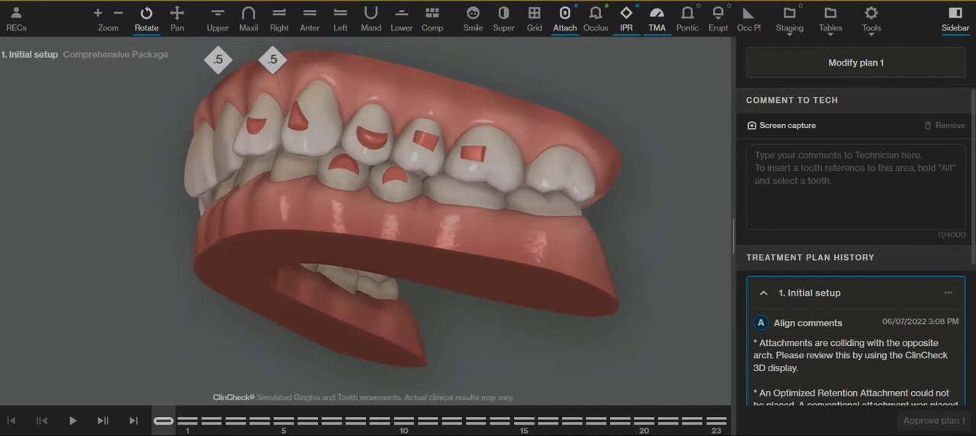
click(73, 421)
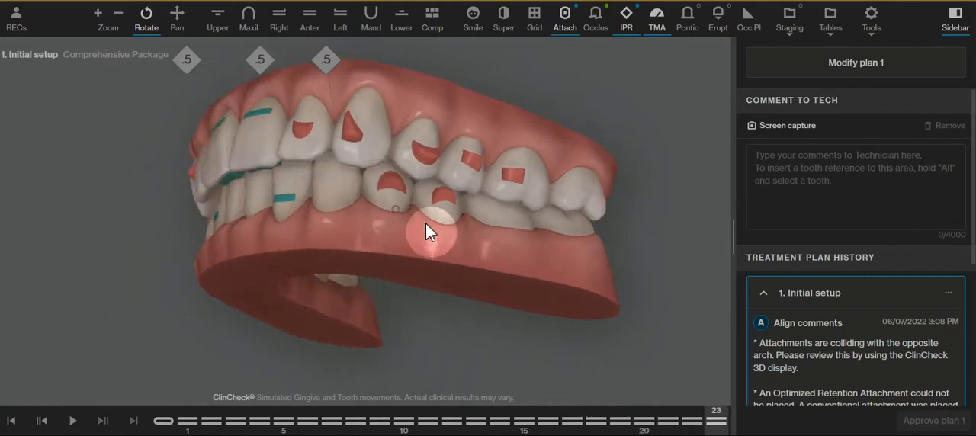
drag(427, 231, 369, 221)
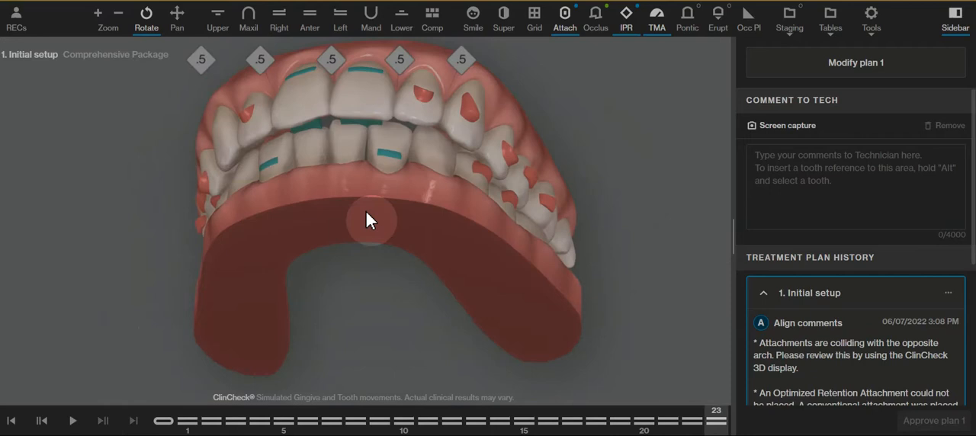
drag(369, 222, 408, 137)
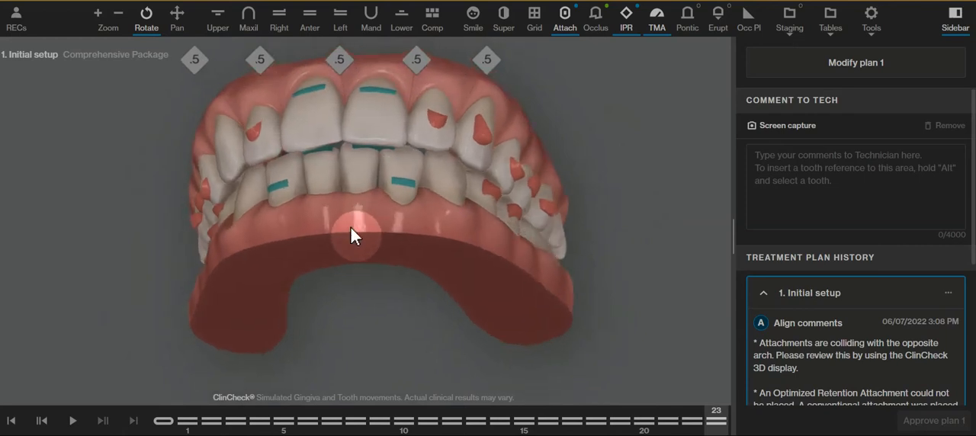
drag(354, 235, 326, 244)
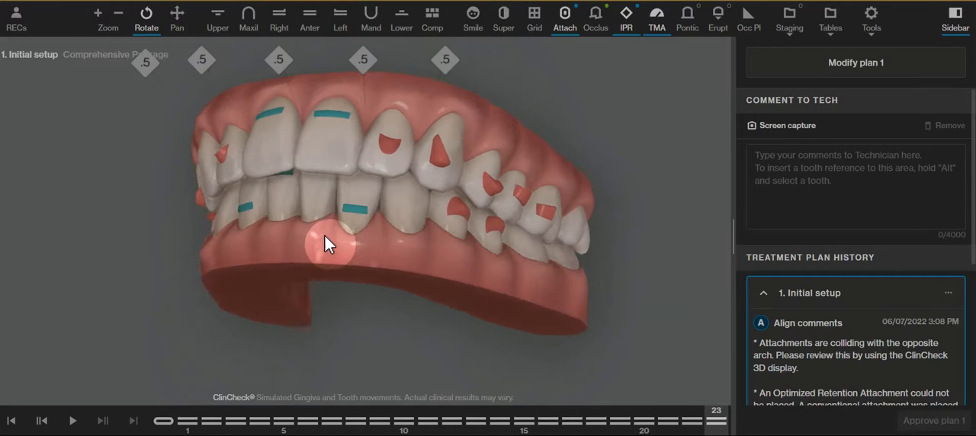
drag(327, 245, 247, 215)
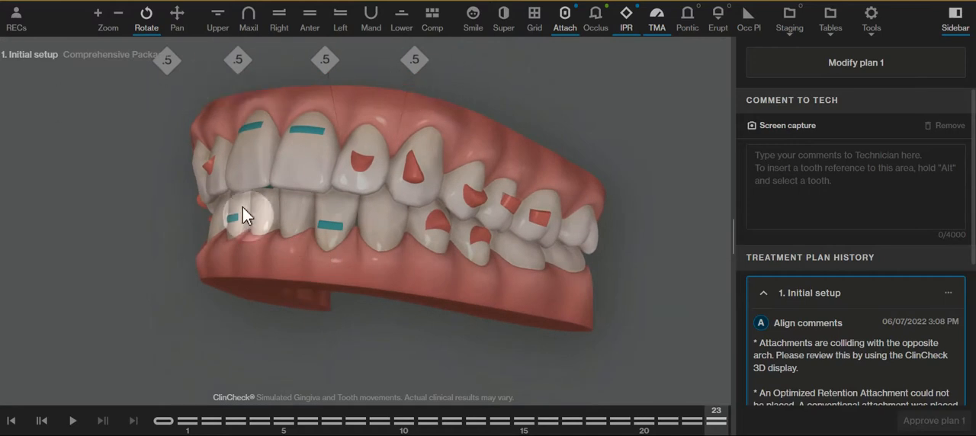
drag(246, 214, 353, 229)
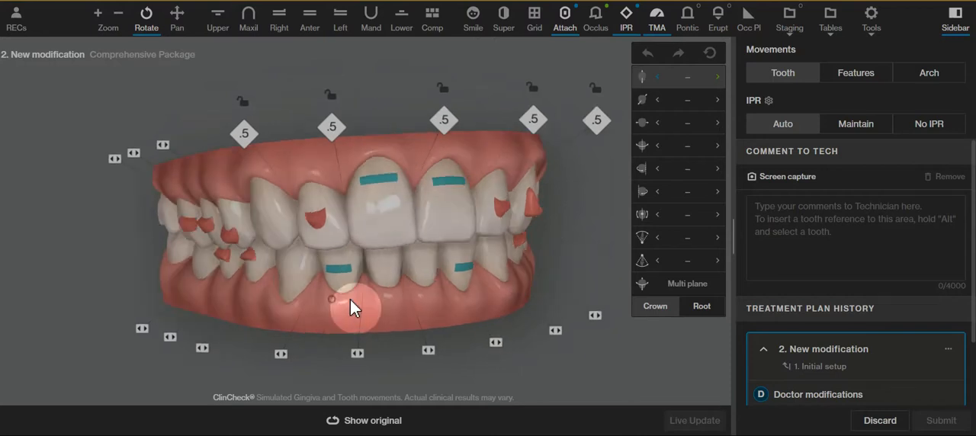
Turn on Show original to compare the modified setup against the original tooth positions.
drag(353, 308, 221, 221)
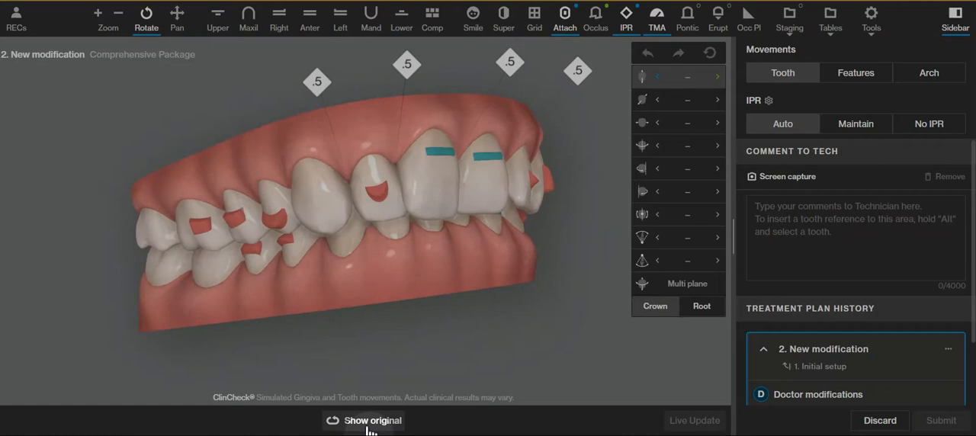
right_click(247, 228)
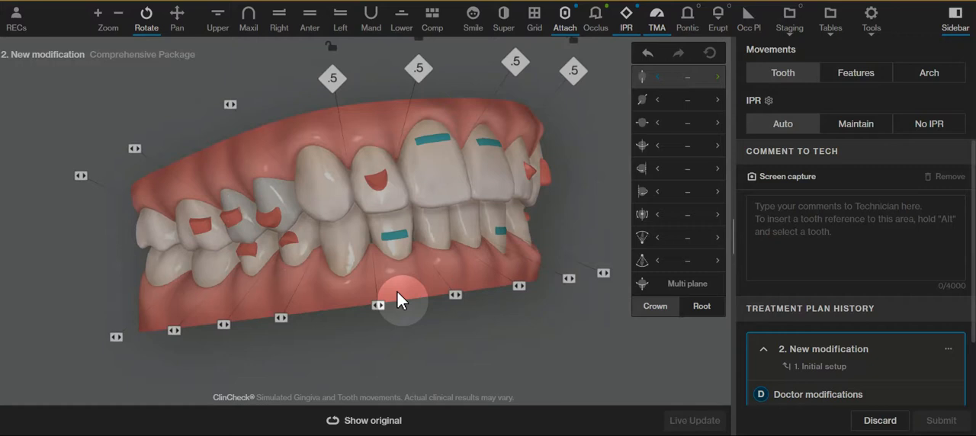
right_click(389, 191)
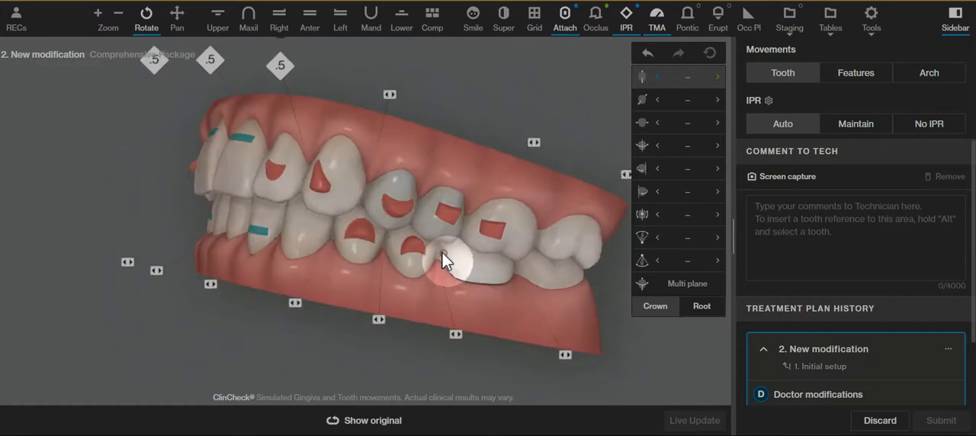
drag(445, 260, 252, 259)
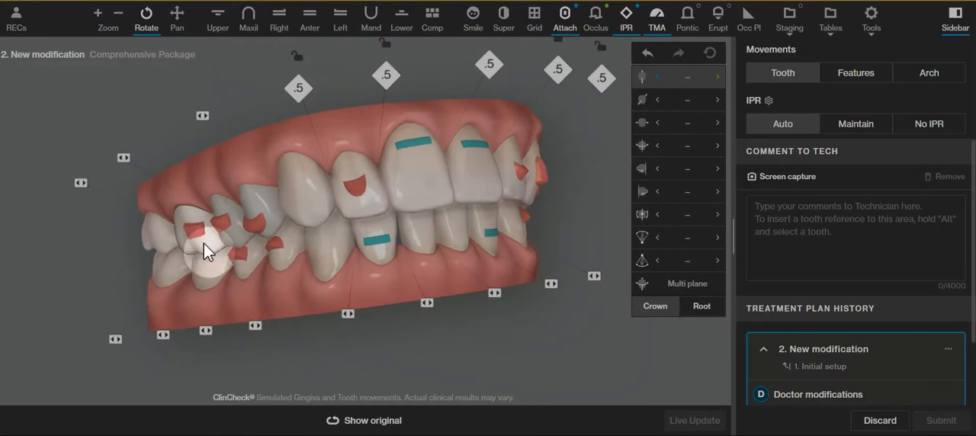
drag(211, 251, 362, 256)
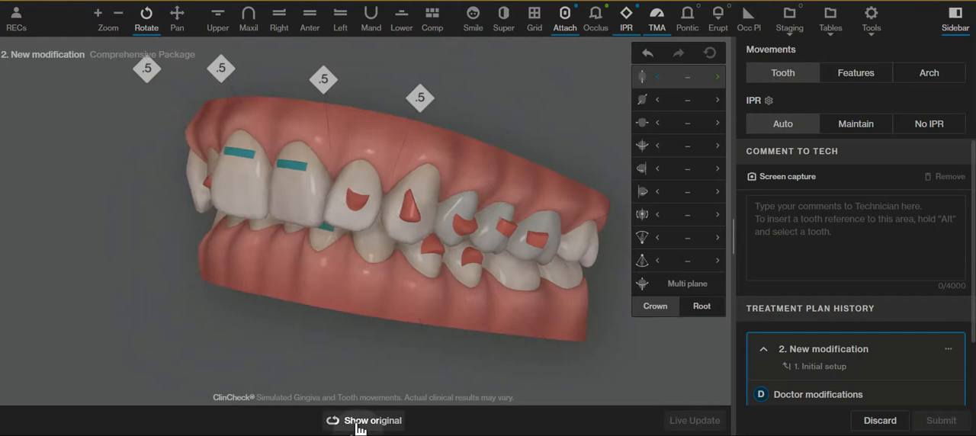
click(372, 421)
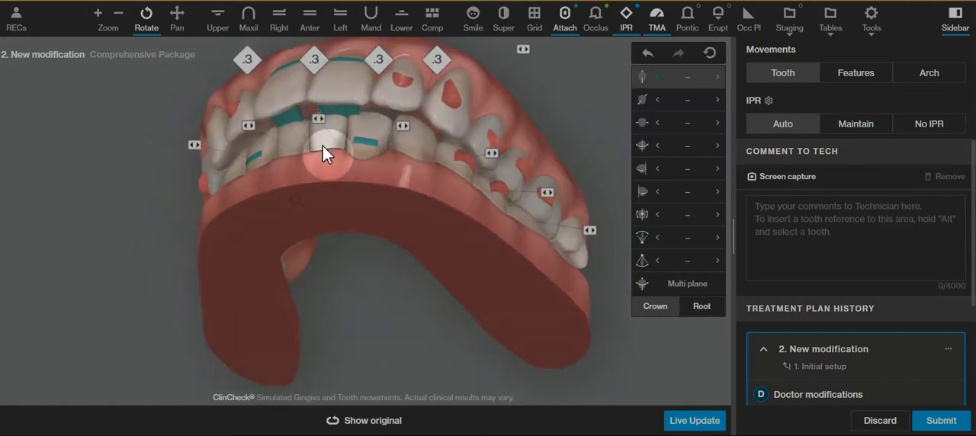
Lower the upper anterior IPR amounts from 0.5 mm to 0.3 mm and review them frontally.
click(372, 421)
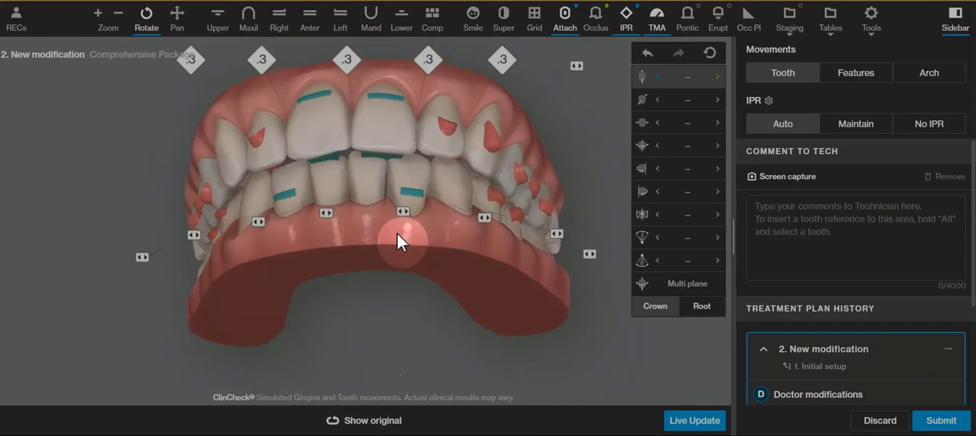
drag(403, 242, 358, 211)
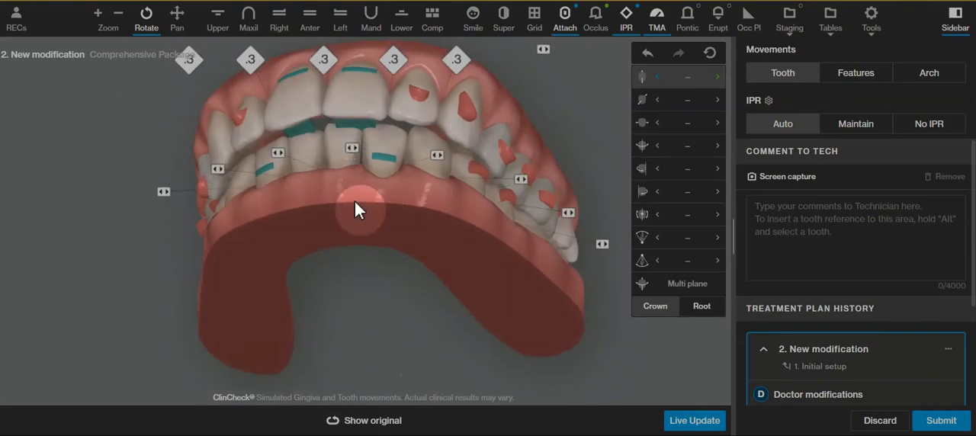
drag(358, 210, 302, 210)
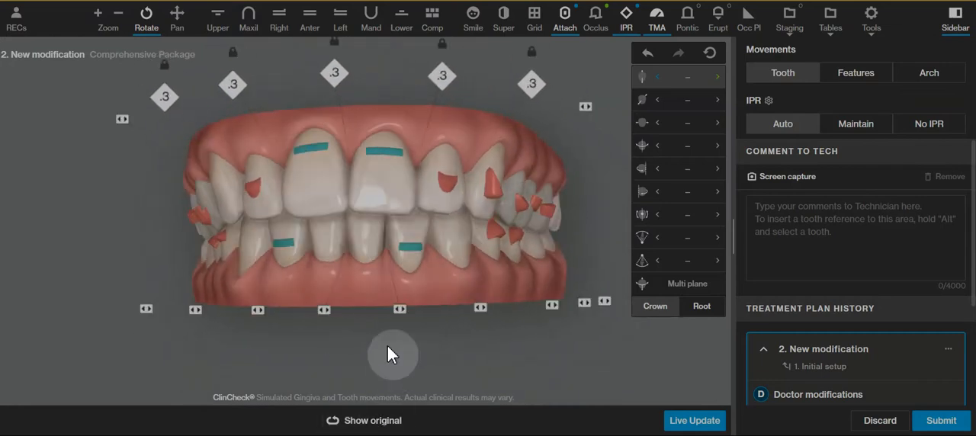
Add IPR between teeth 8 and 9 via the right-click menu at the central incisors.
drag(394, 354, 343, 229)
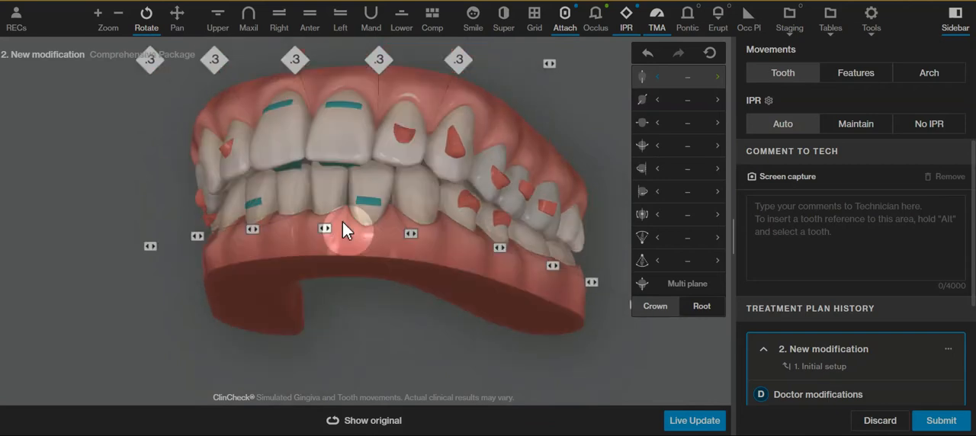
drag(345, 229, 389, 302)
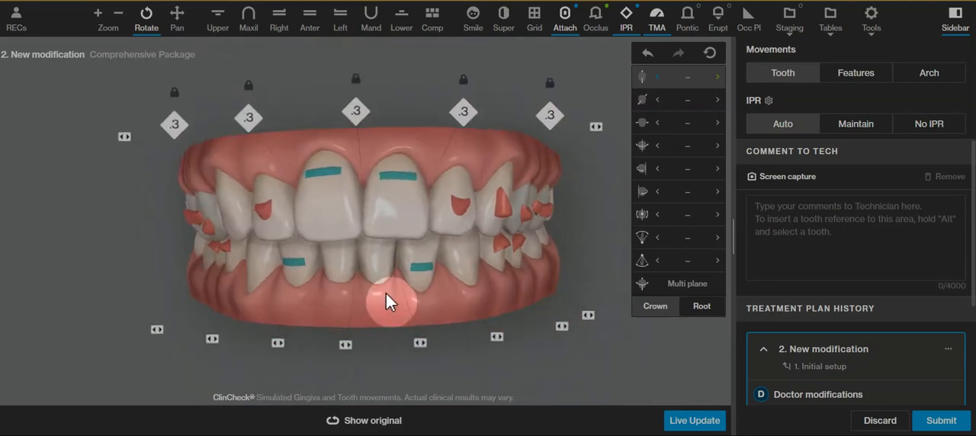
drag(389, 297, 470, 296)
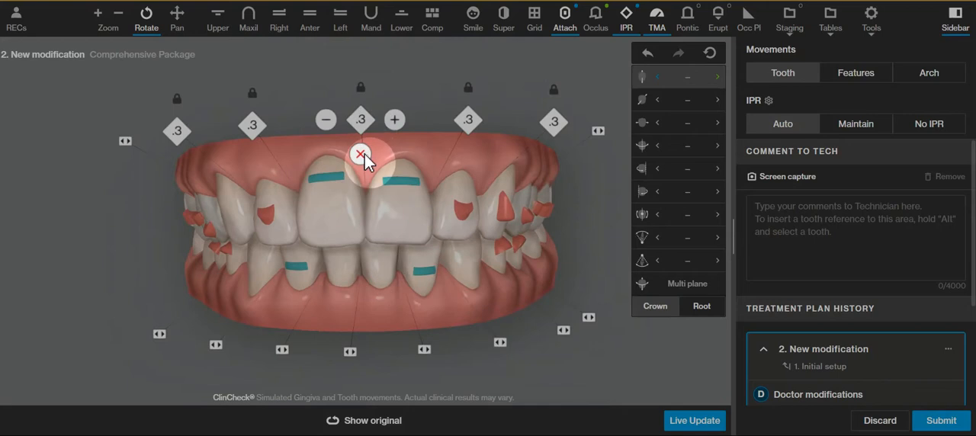
drag(360, 156, 366, 288)
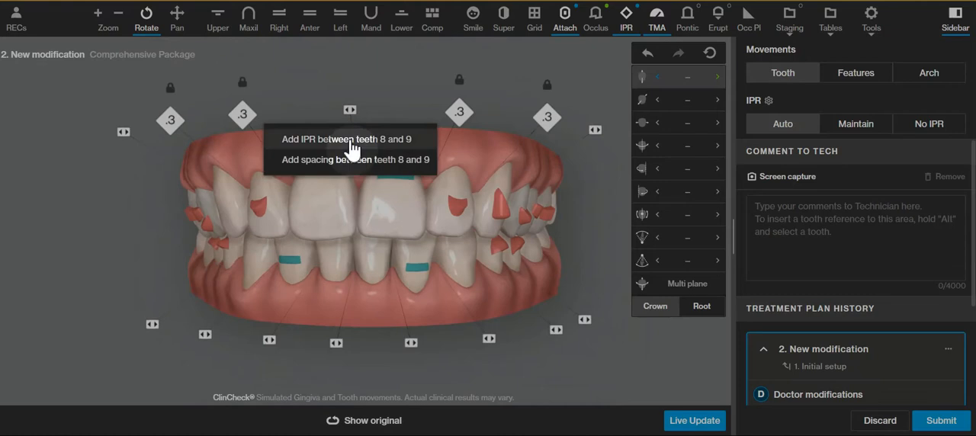
click(347, 139)
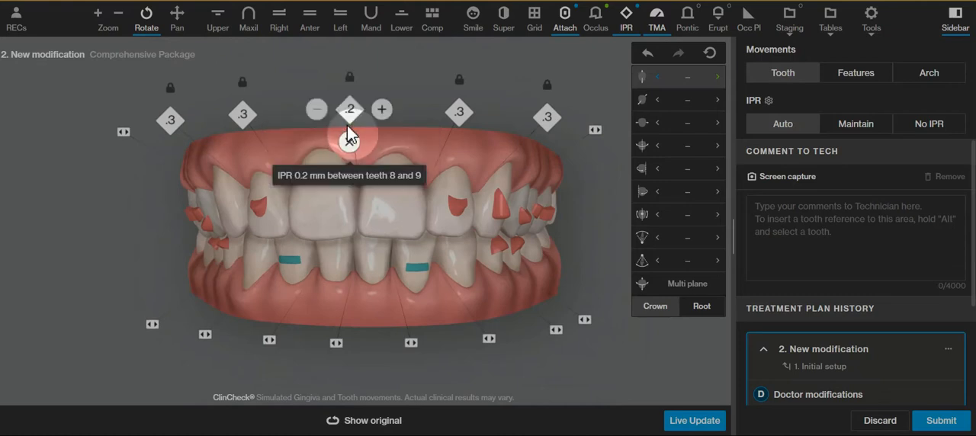
Add IPR between teeth 10 and 11 on the upper arch.
drag(349, 138, 366, 301)
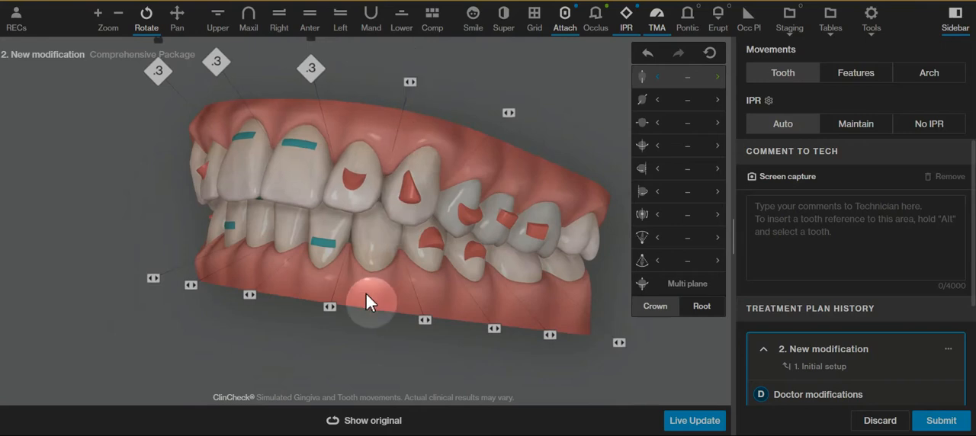
drag(373, 305, 382, 289)
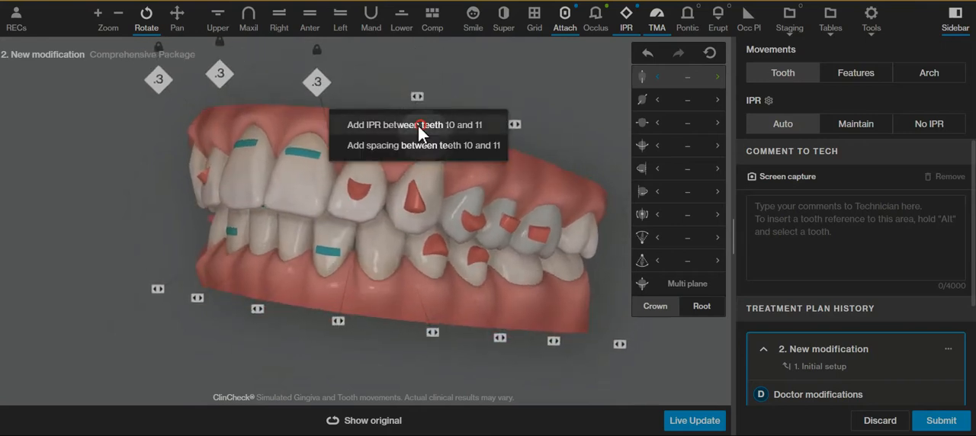
click(415, 125)
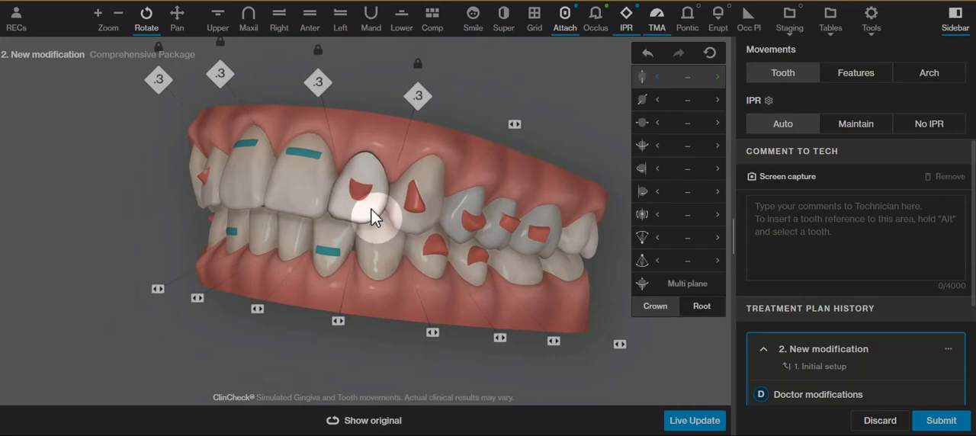
Check the new 0.3 IPR marks around the arch and apply Live Update to the simulation.
drag(374, 216, 469, 262)
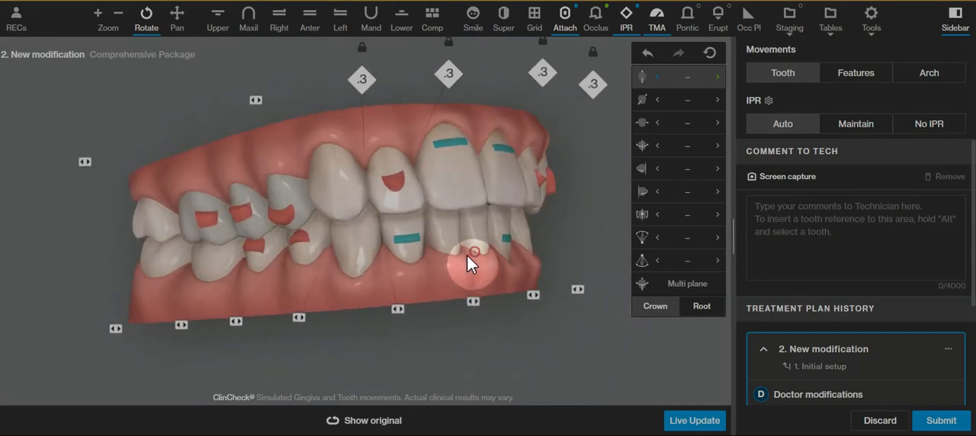
drag(470, 262, 378, 214)
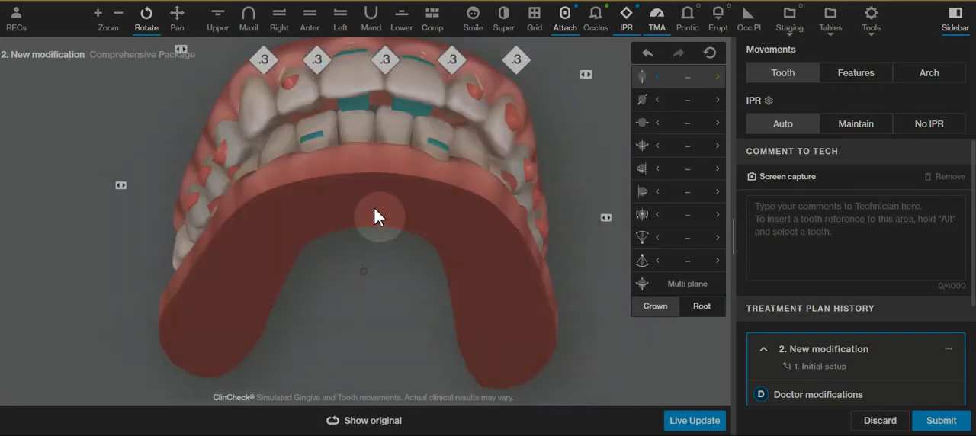
drag(381, 213, 389, 168)
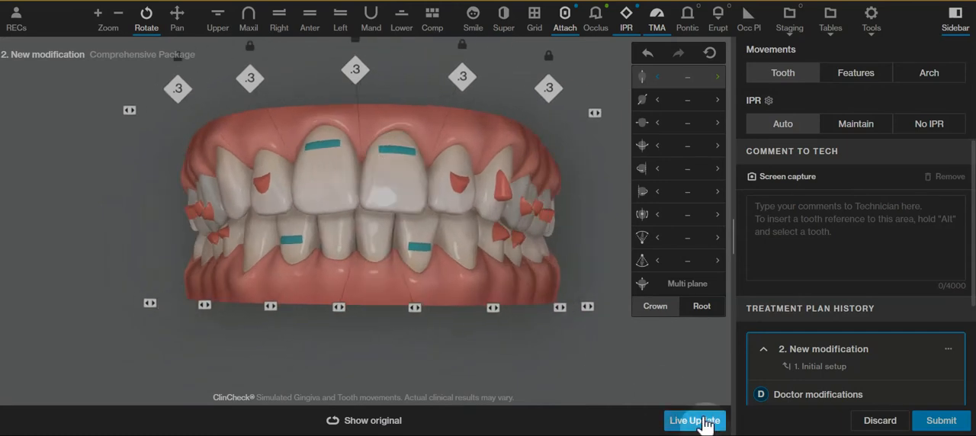
click(694, 420)
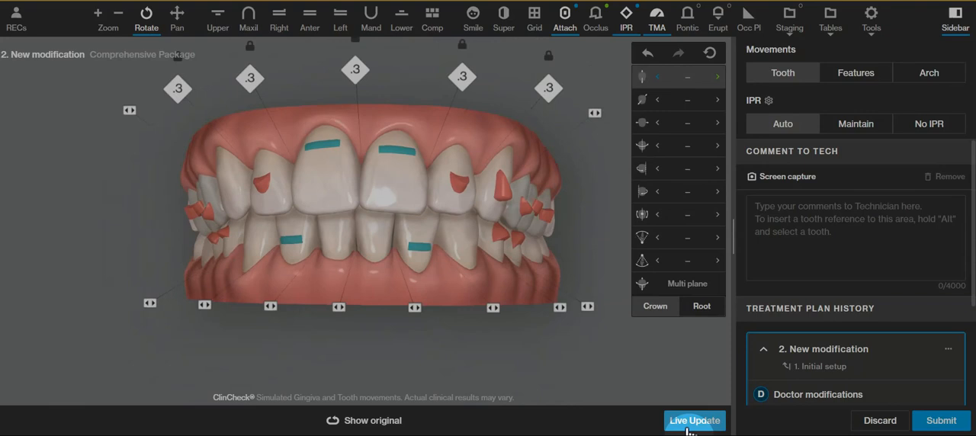